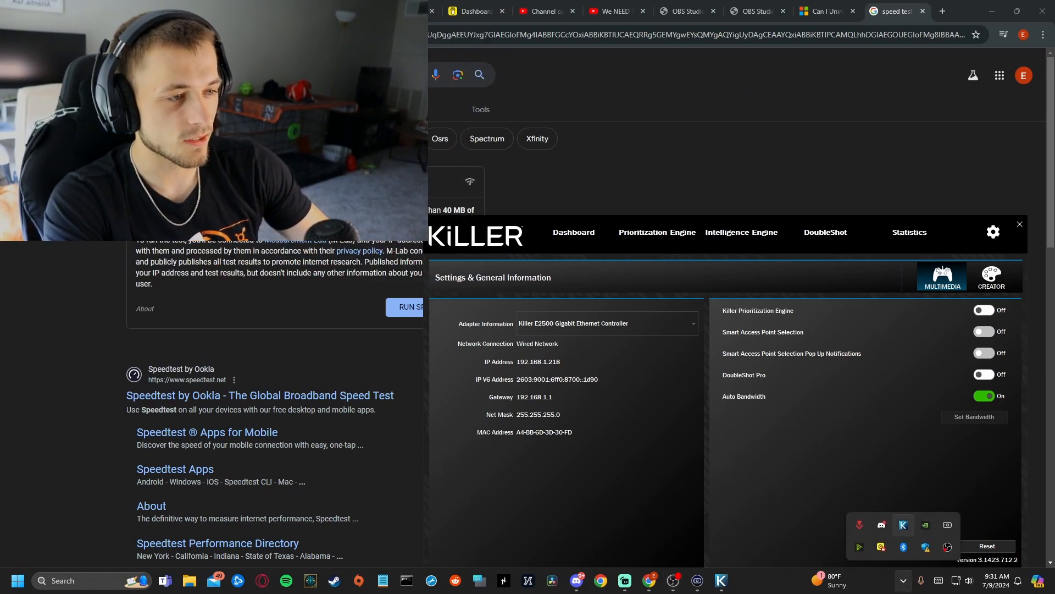
{"action": "mouse_move", "coordinate": [903, 525]}
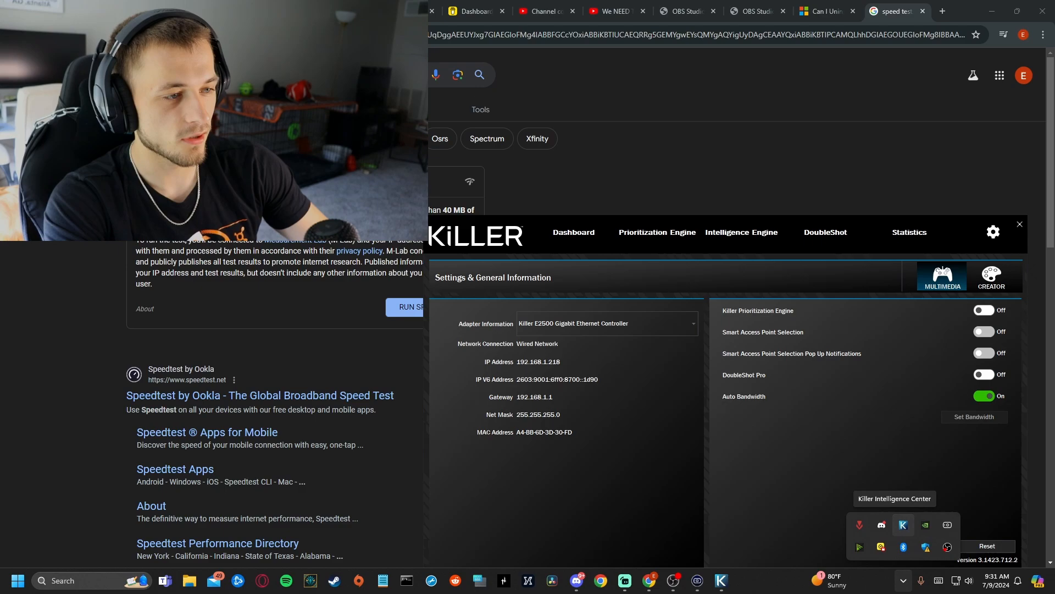
- Reopen Killer Intelligence Center from the tray onto its Dashboard with Prioritization Engine off
{"action": "left_click", "coordinate": [1017, 224]}
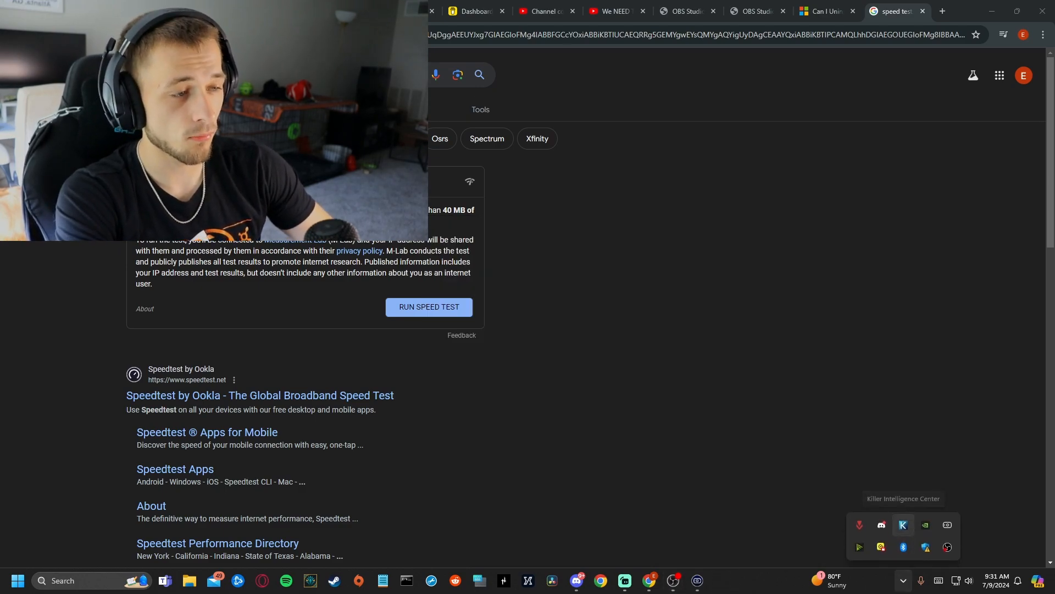
{"action": "left_click", "coordinate": [903, 524]}
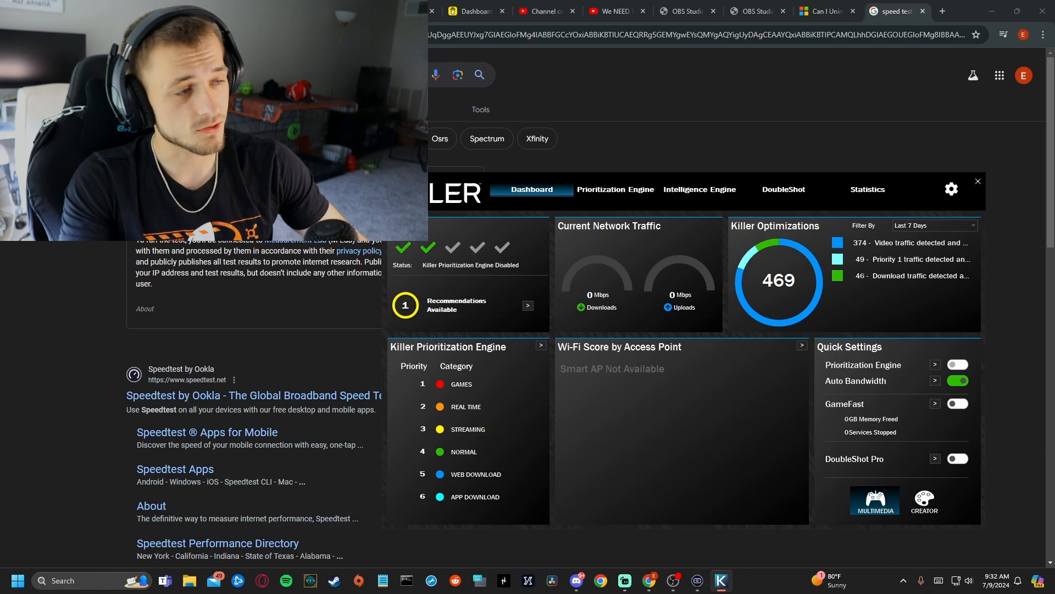
- Run Google's speed test, getting 718.3 Mbps download and 0.80 Mbps upload
{"action": "left_click", "coordinate": [956, 364]}
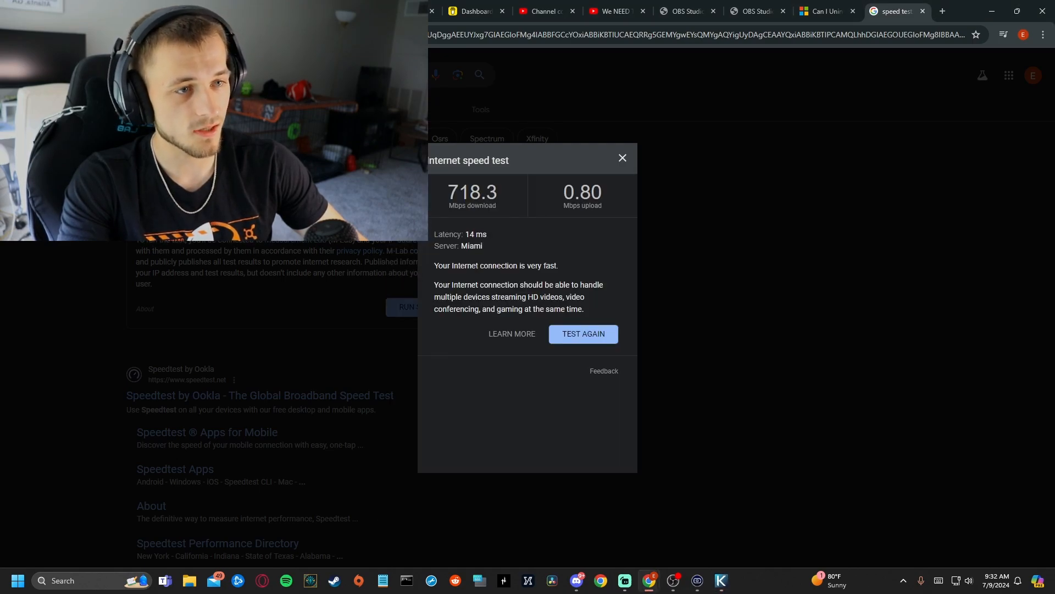
- Bring the Killer dashboard forward over the result and begin a Start menu search
{"action": "left_click", "coordinate": [583, 334]}
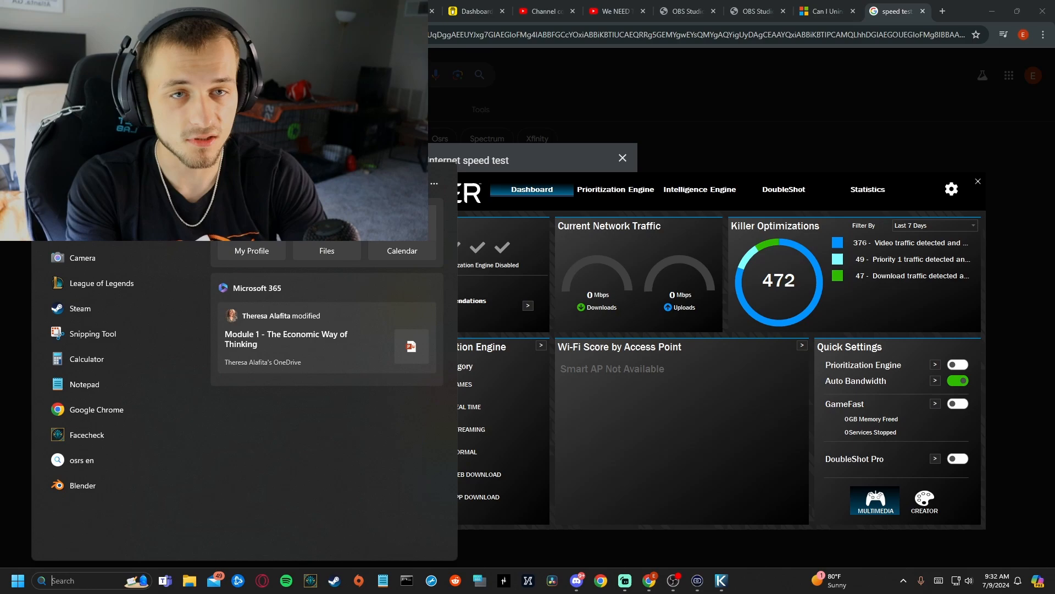
{"action": "type", "text": "crea"}
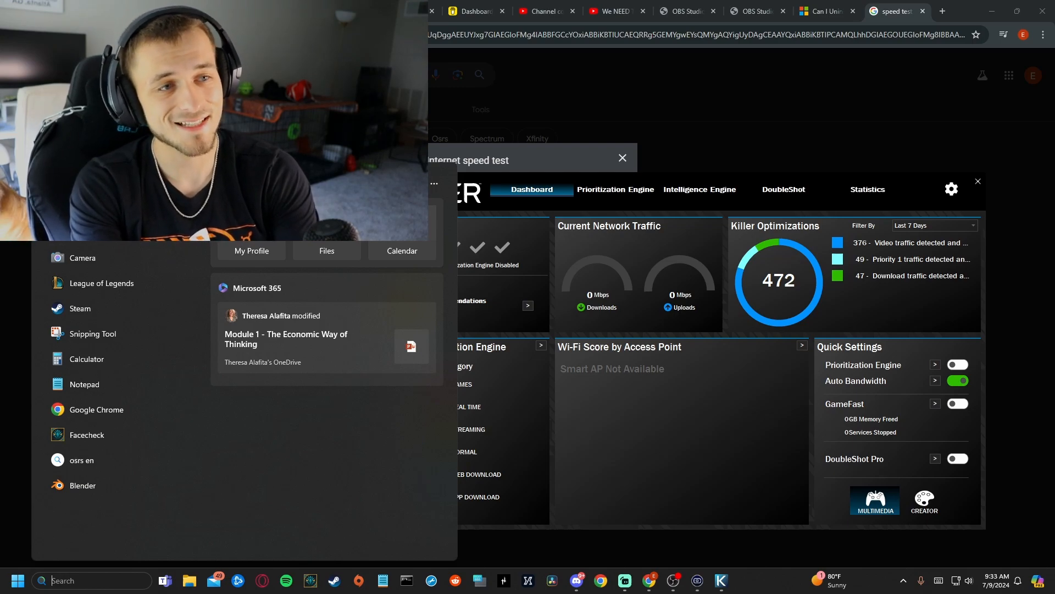
- Reach Control Panel's Programs and Features uninstall list via a Start search
{"action": "type", "text": "c"}
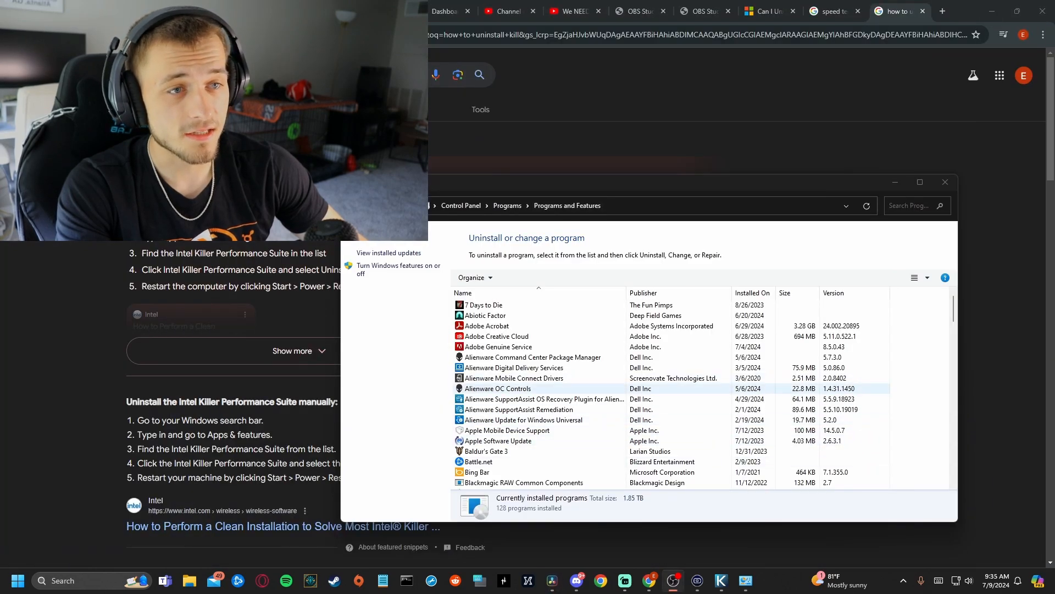
- Find Killer Intelligence Center in Settings' Installed apps list via a Start search for 'apps'
{"action": "type", "text": "a"}
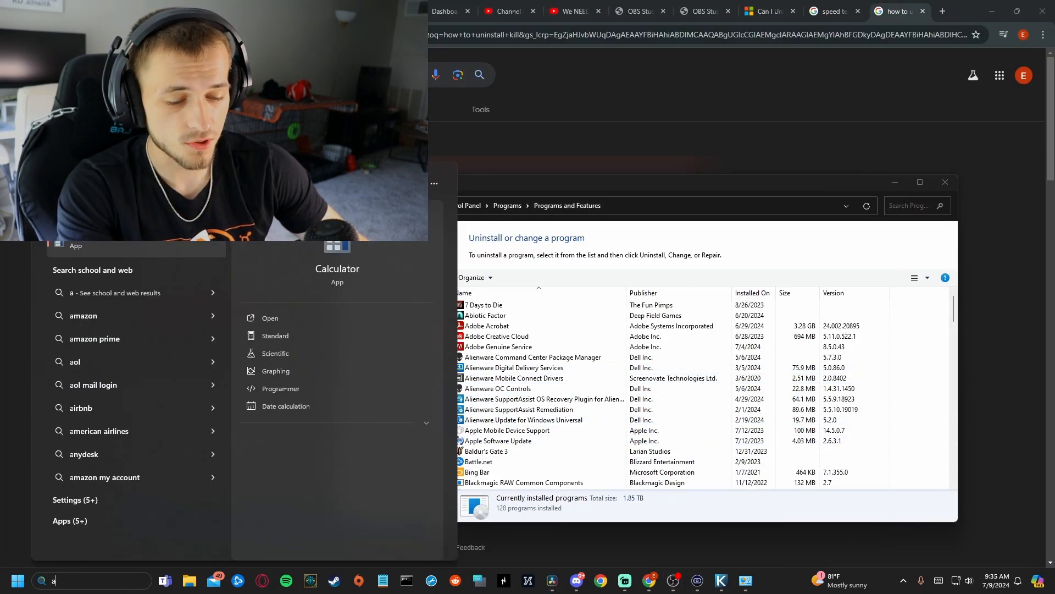
{"action": "type", "text": "pp"}
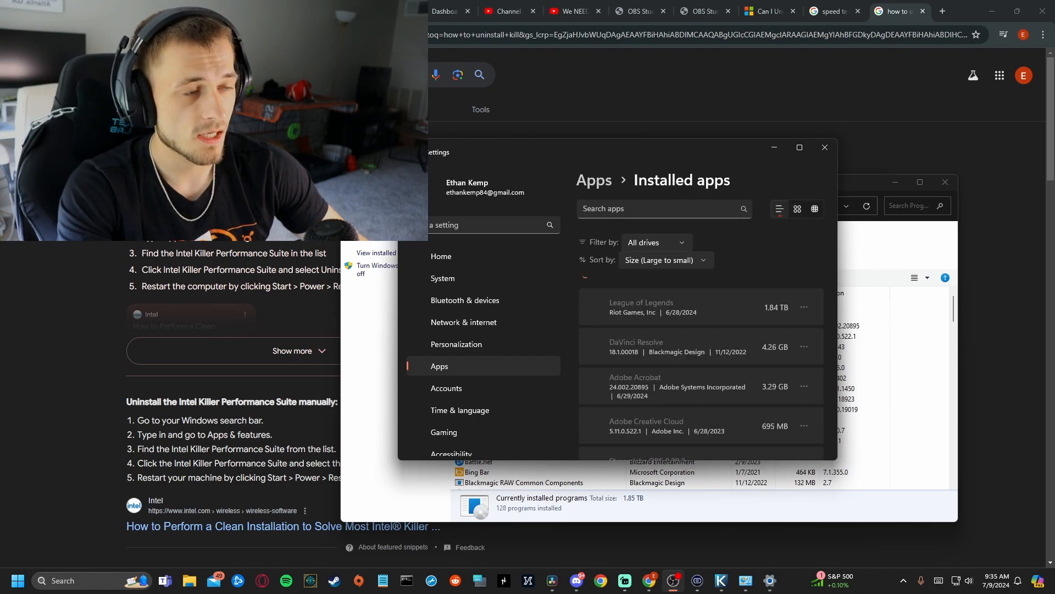
{"action": "scroll", "scroll_direction": "down", "scroll_amount": 3}
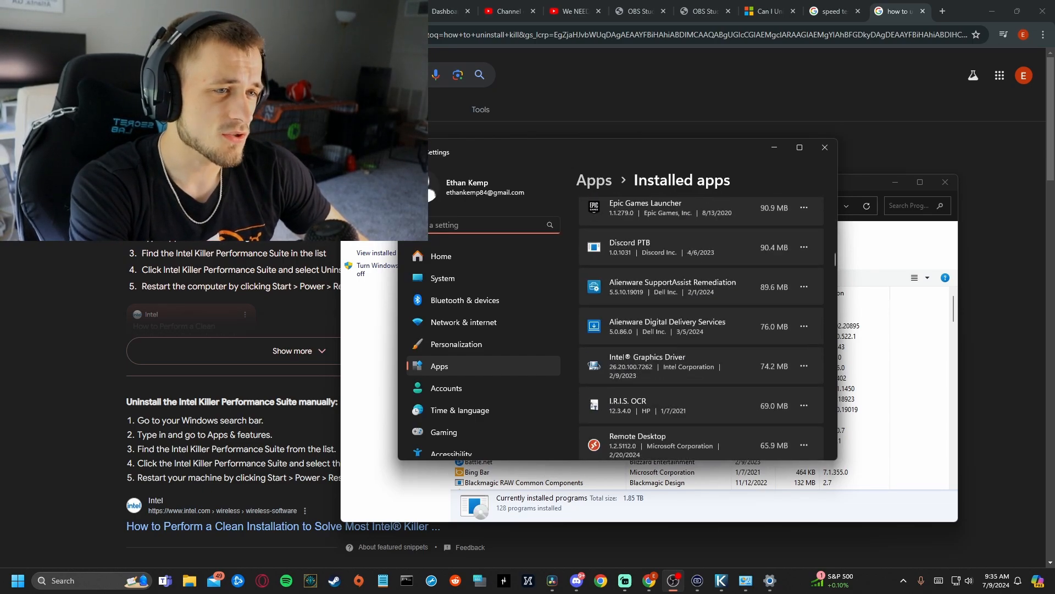
{"action": "scroll", "scroll_direction": "down", "scroll_amount": 3}
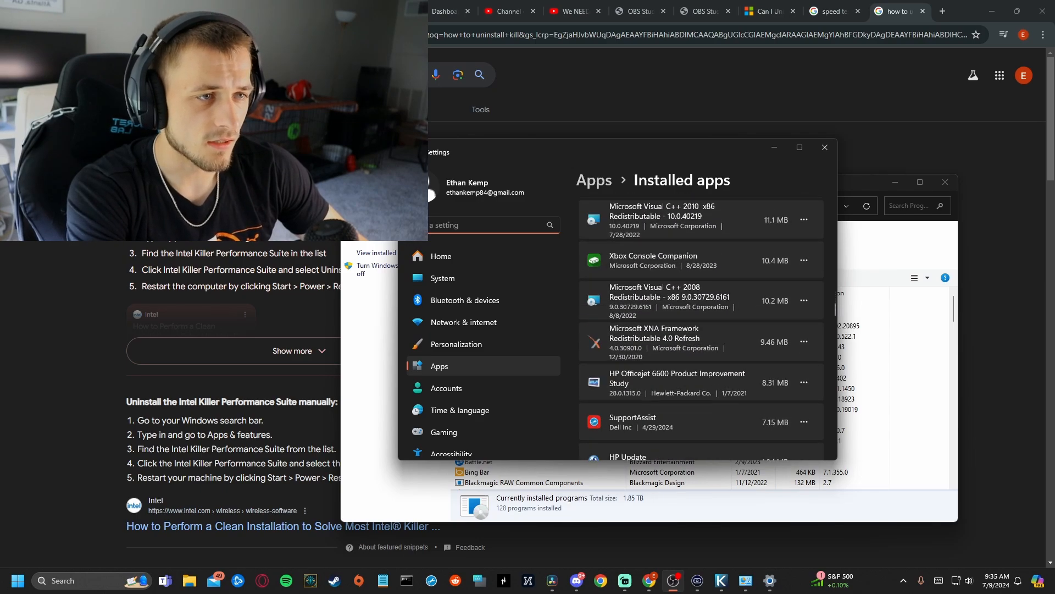
{"action": "scroll", "scroll_direction": "down", "scroll_amount": 3}
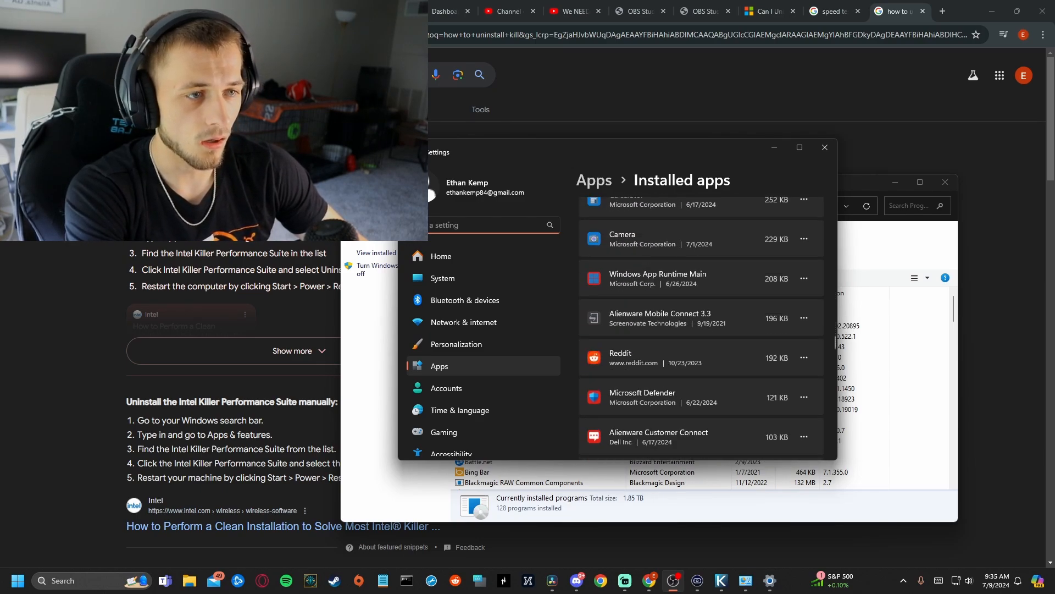
{"action": "scroll", "scroll_direction": "down", "scroll_amount": 3}
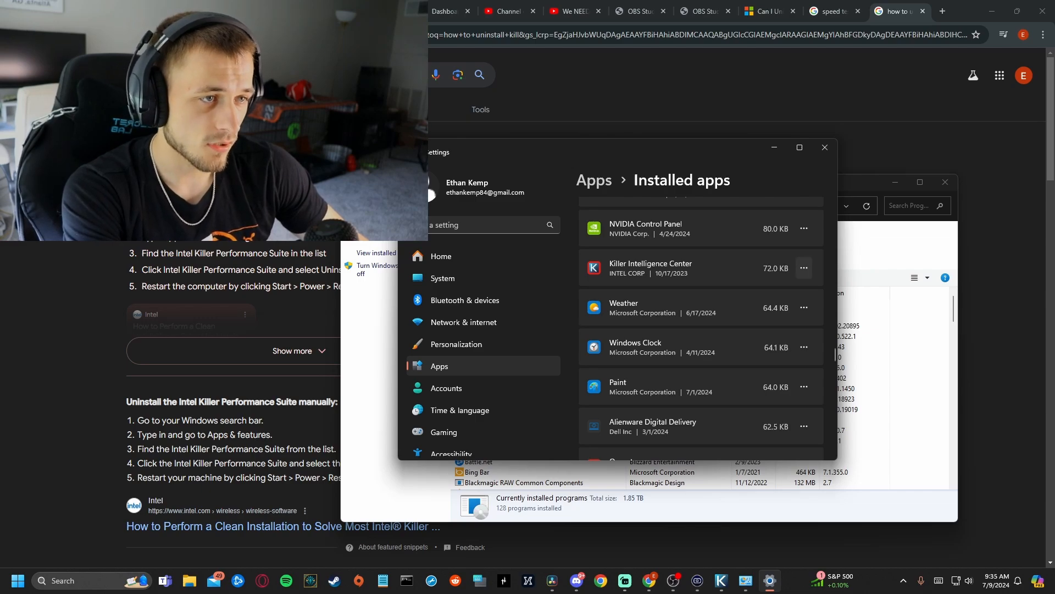
- Uninstall Killer Intelligence Center from Installed apps and check background apps for Killer
{"action": "left_click", "coordinate": [802, 308]}
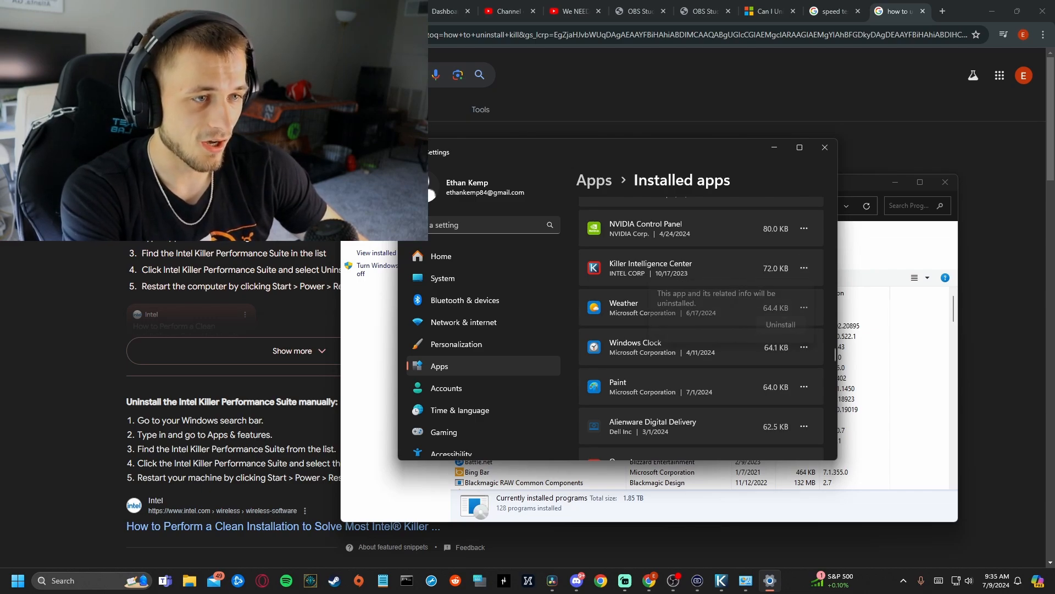
{"action": "left_click", "coordinate": [778, 326]}
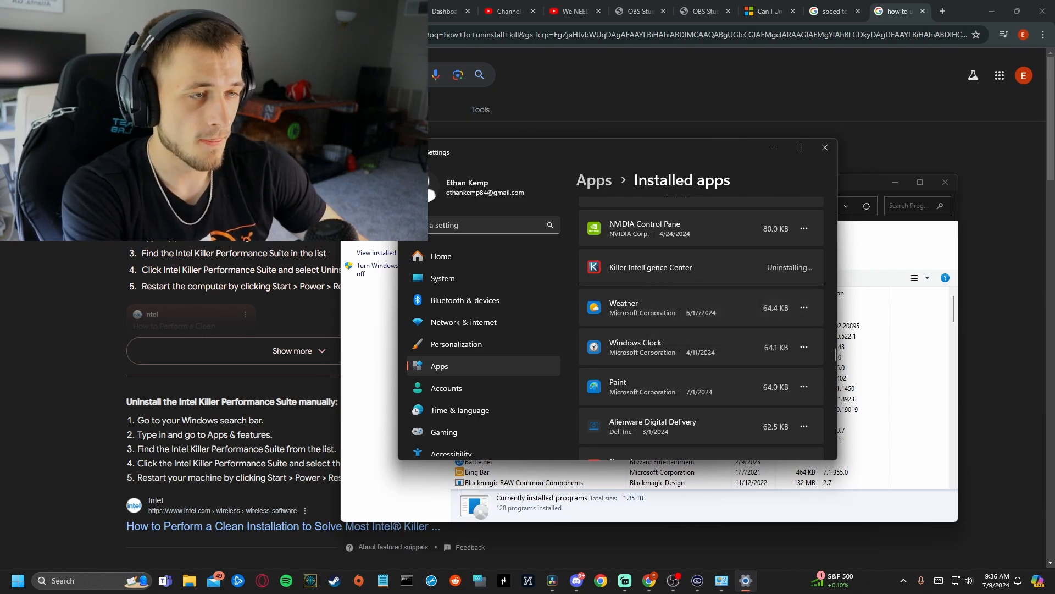
{"action": "left_click", "coordinate": [901, 579]}
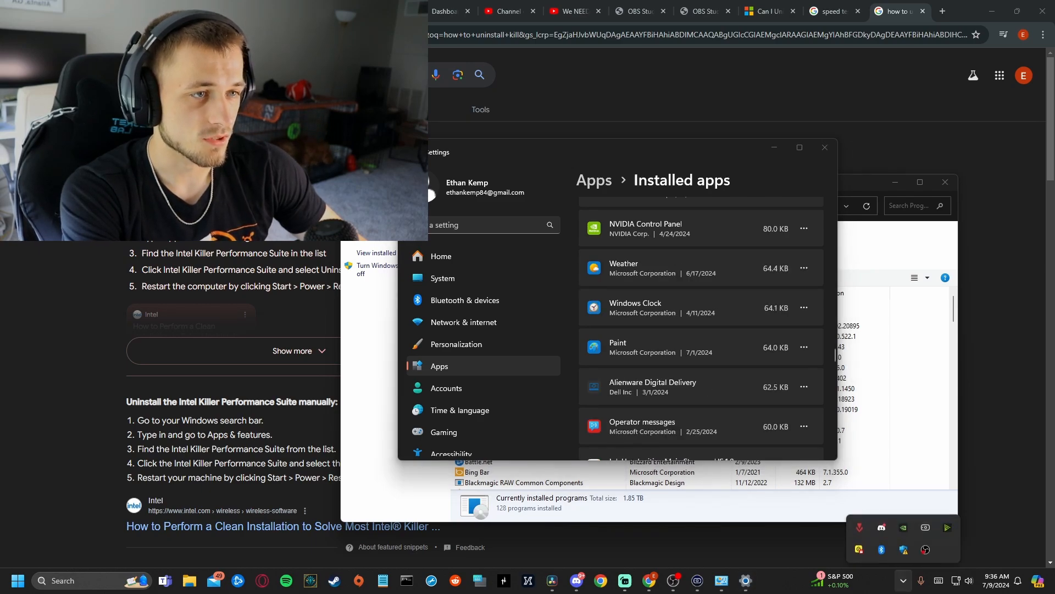
- Return to the speed test tab showing 744.9/39.6 Mbps and rerun the test
{"action": "left_click", "coordinate": [832, 11]}
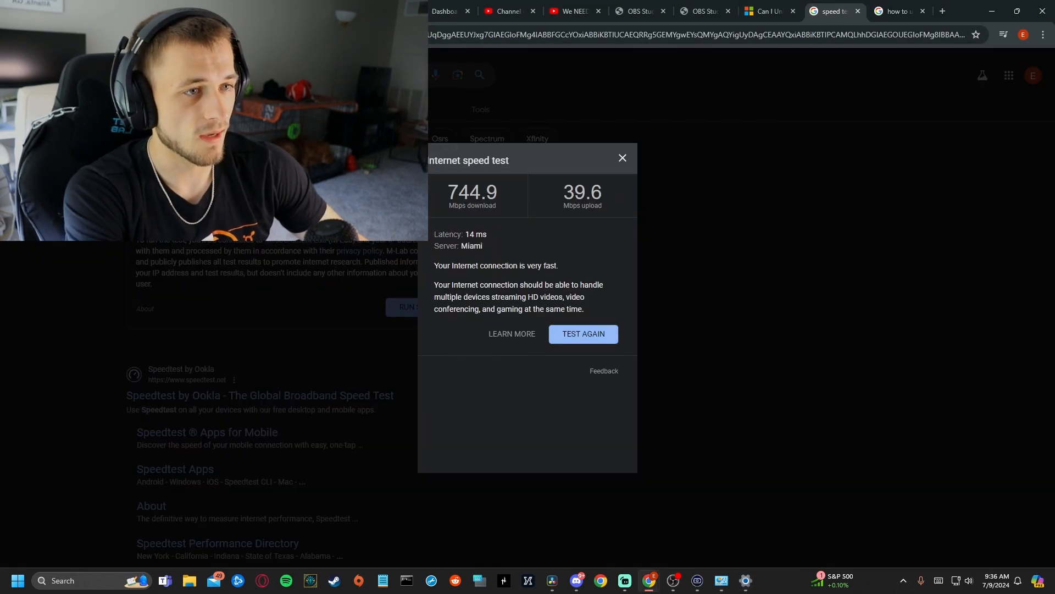
{"action": "left_click", "coordinate": [583, 334]}
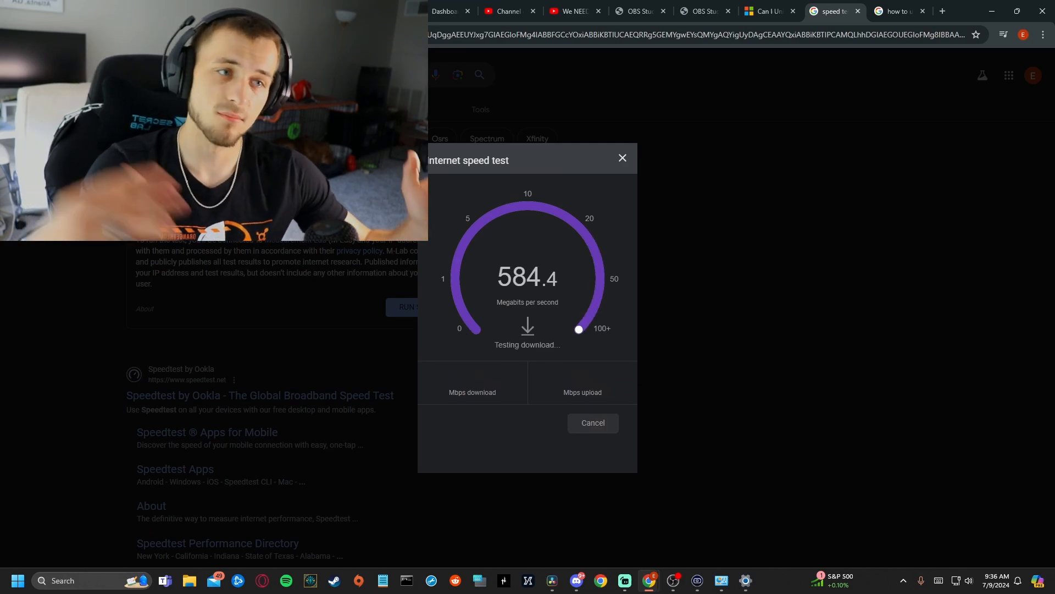